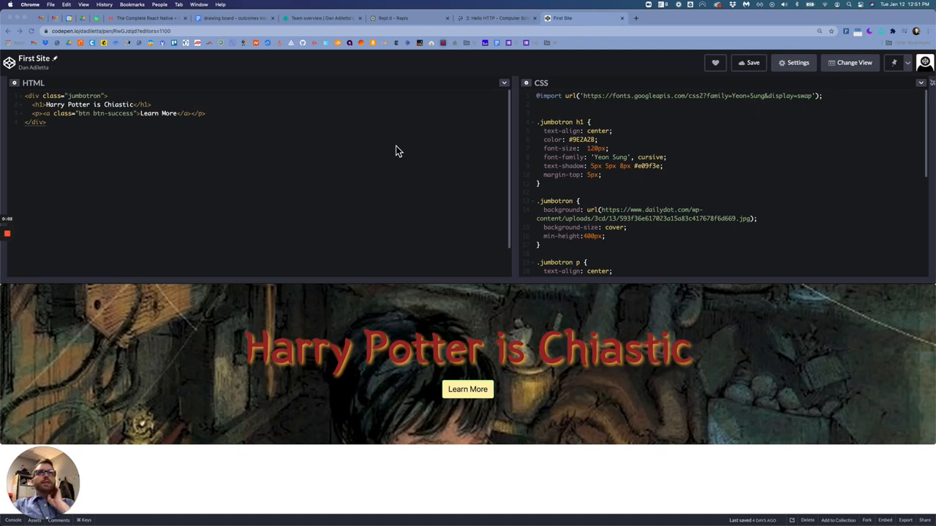
pyautogui.moveTo(612, 147)
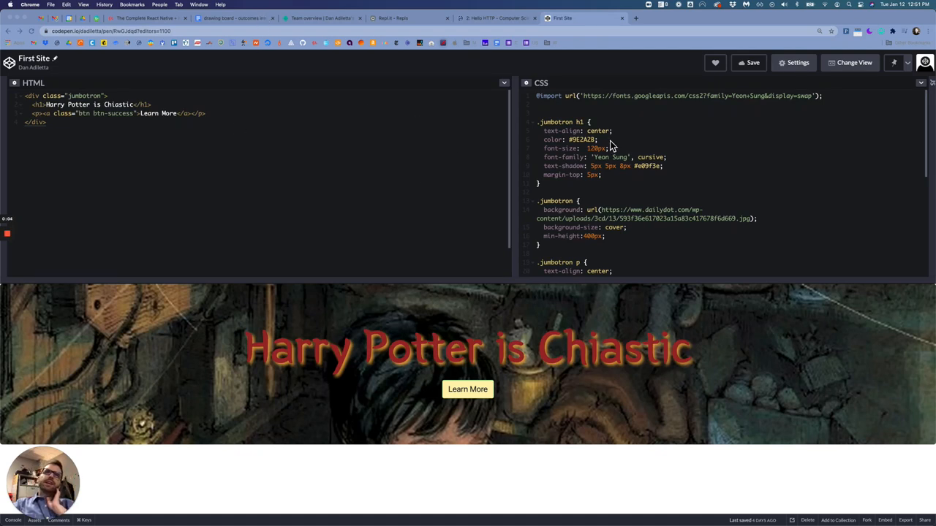
pyautogui.moveTo(232, 179)
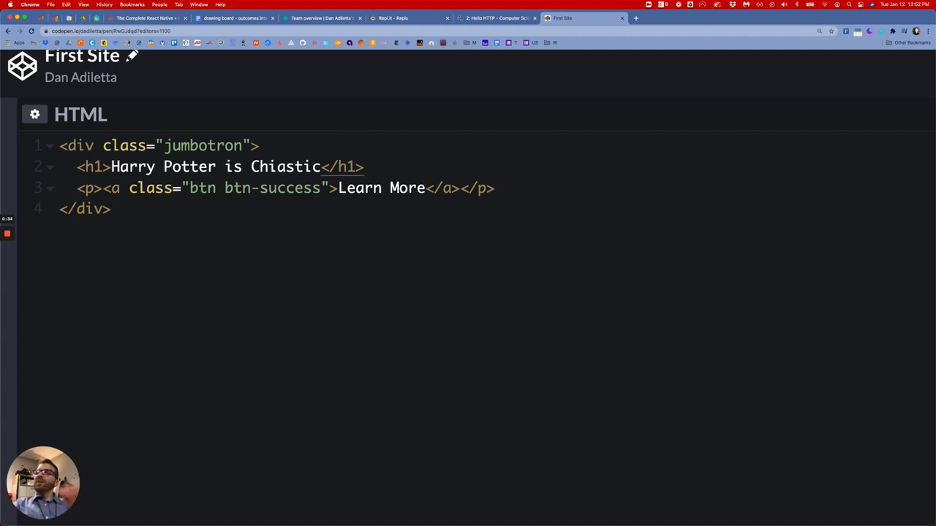
# - Inspect the jumbotron div markup and its class attribute in the HTML editor
pyautogui.click(70, 146)
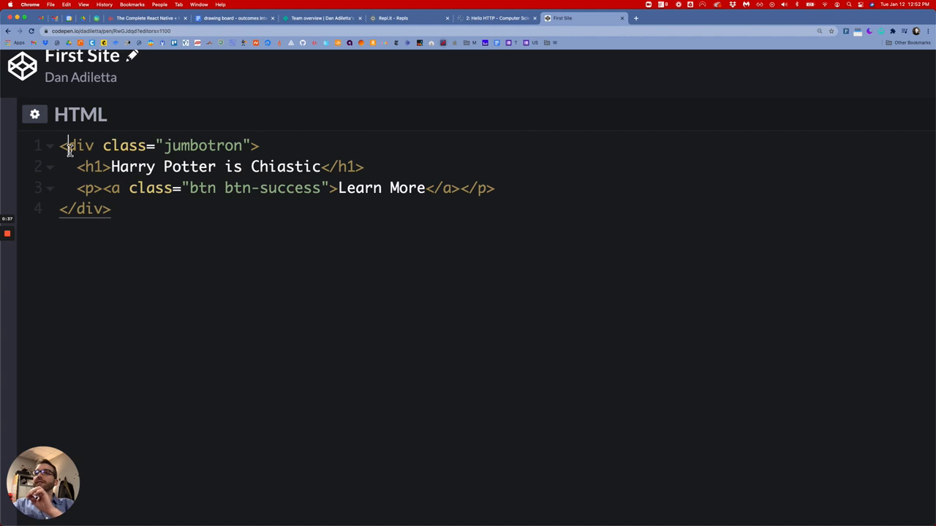
pyautogui.click(88, 167)
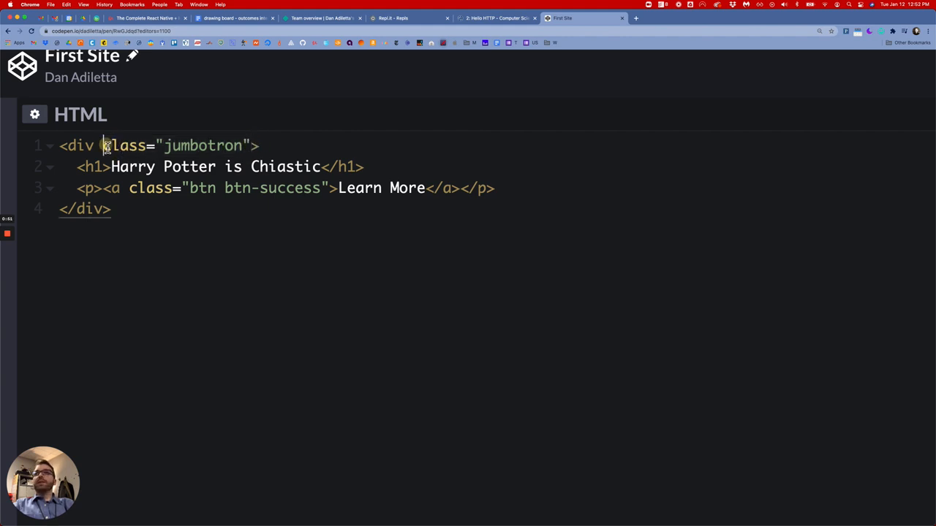
pyautogui.doubleClick(124, 146)
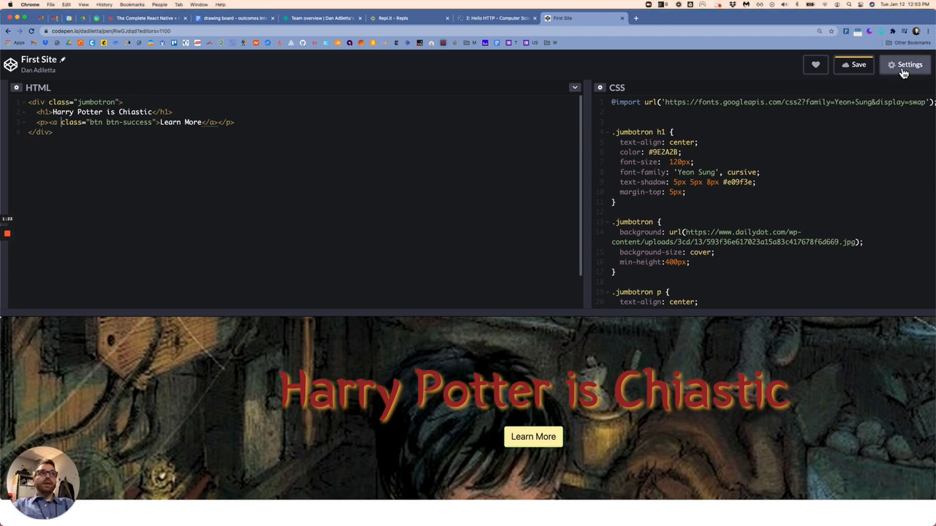
# - Review the pen's CSS settings and linked stylesheets, then leave settings
pyautogui.click(905, 65)
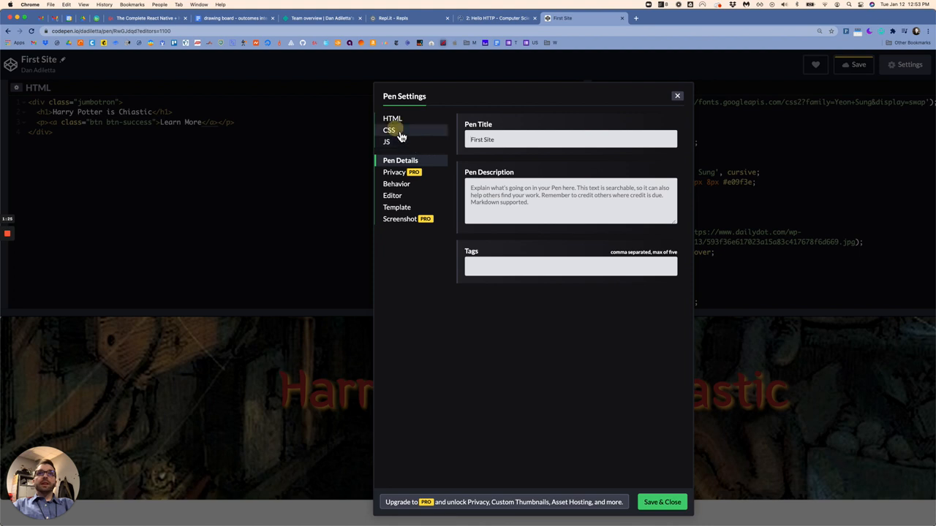
pyautogui.click(389, 130)
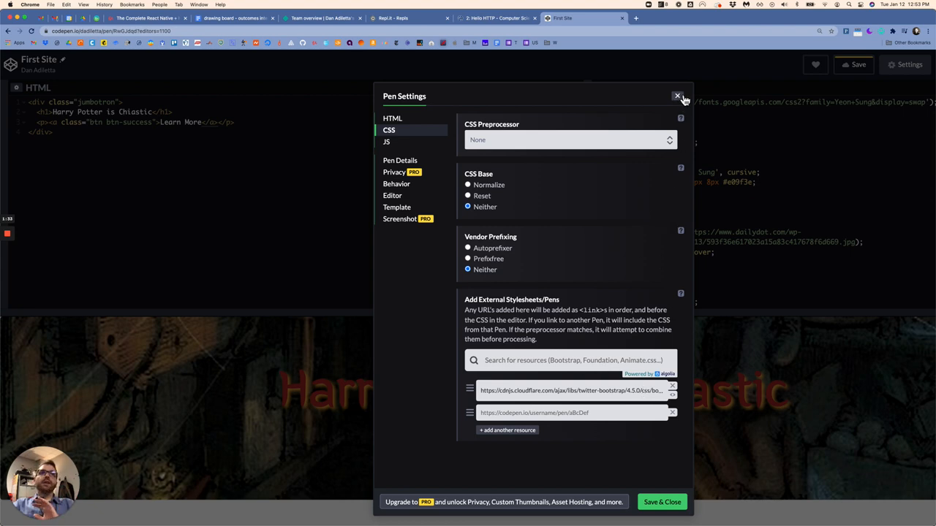
pyautogui.click(677, 97)
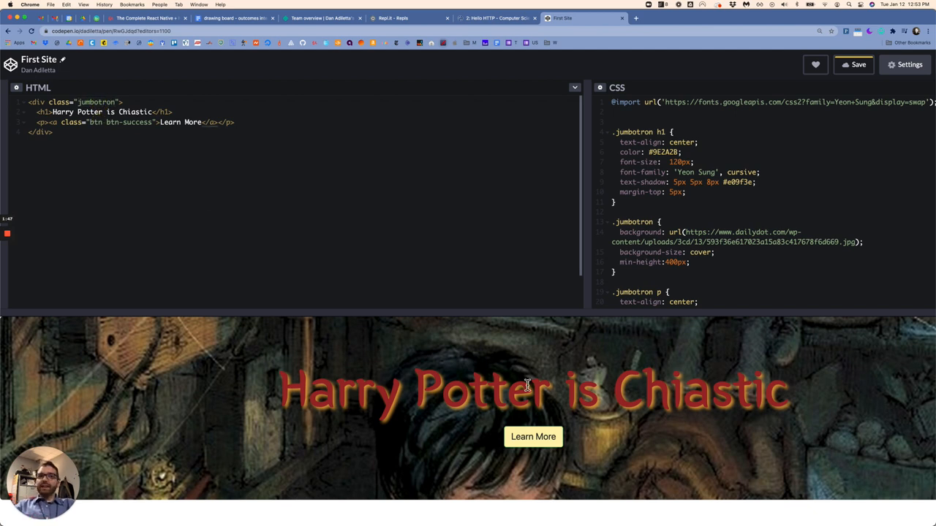
pyautogui.moveTo(570, 449)
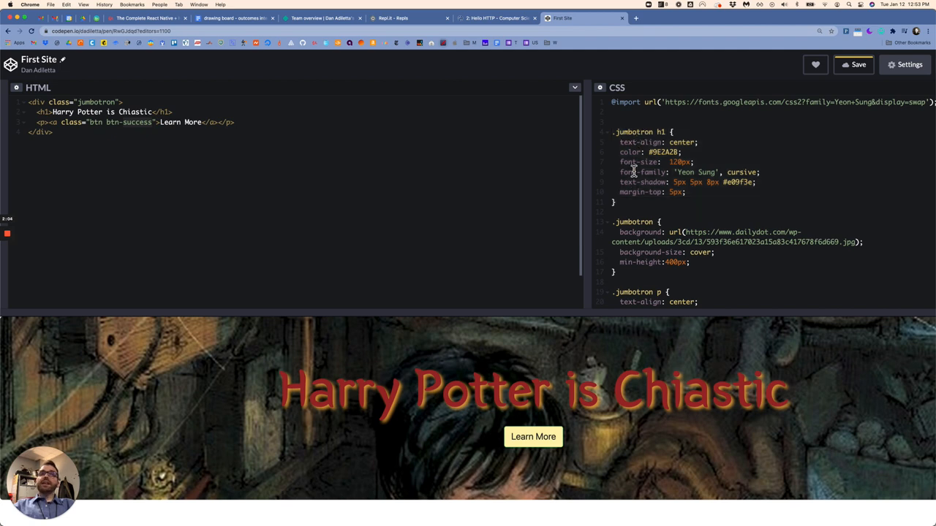
# - Scroll the CSS editor to show the .jumbotron h1 and .jumbotron background rules
pyautogui.scroll(-3)
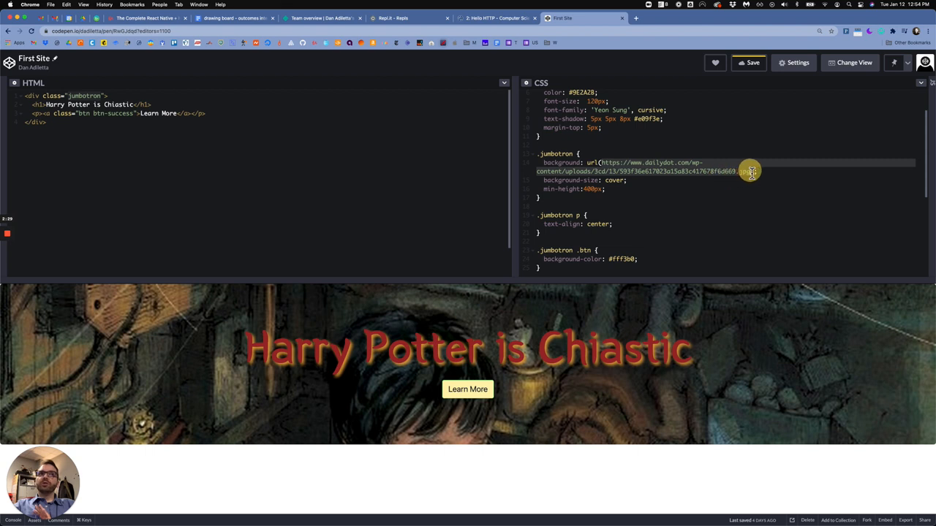
pyautogui.moveTo(603, 291)
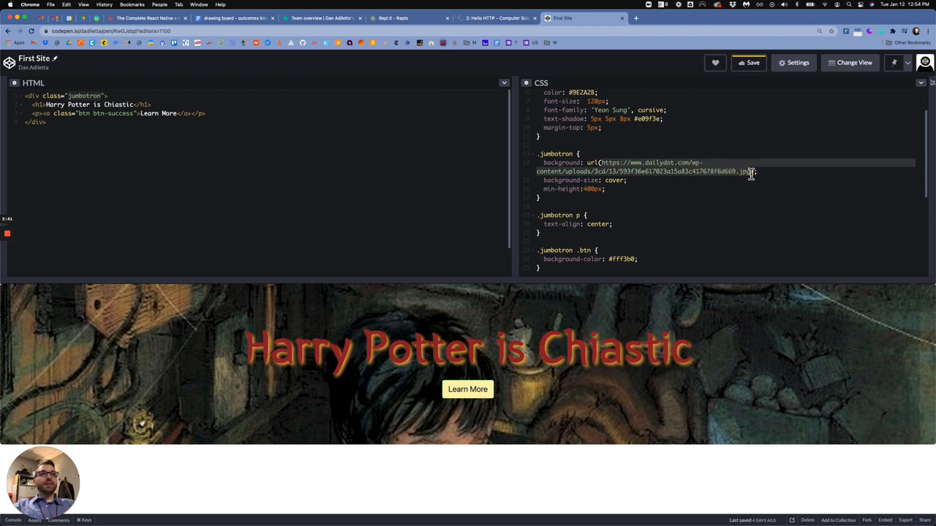
pyautogui.moveTo(661, 155)
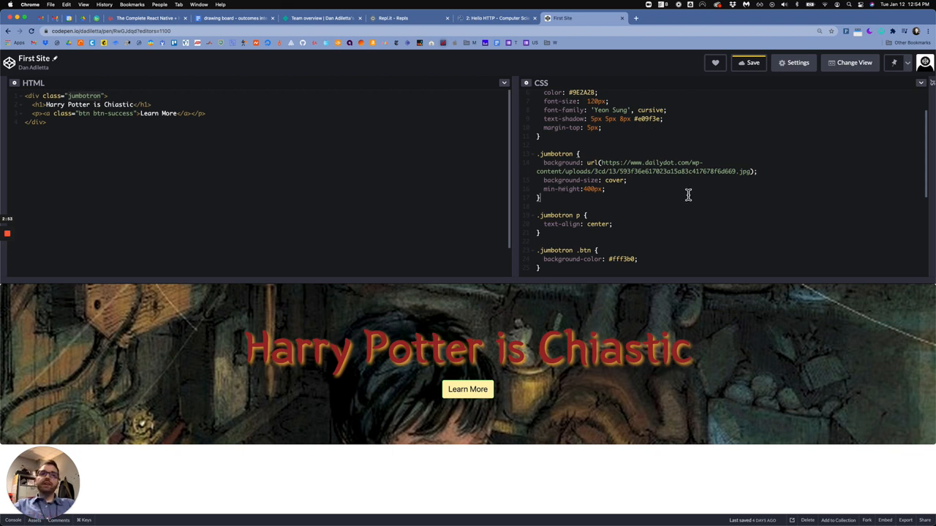
pyautogui.moveTo(664, 205)
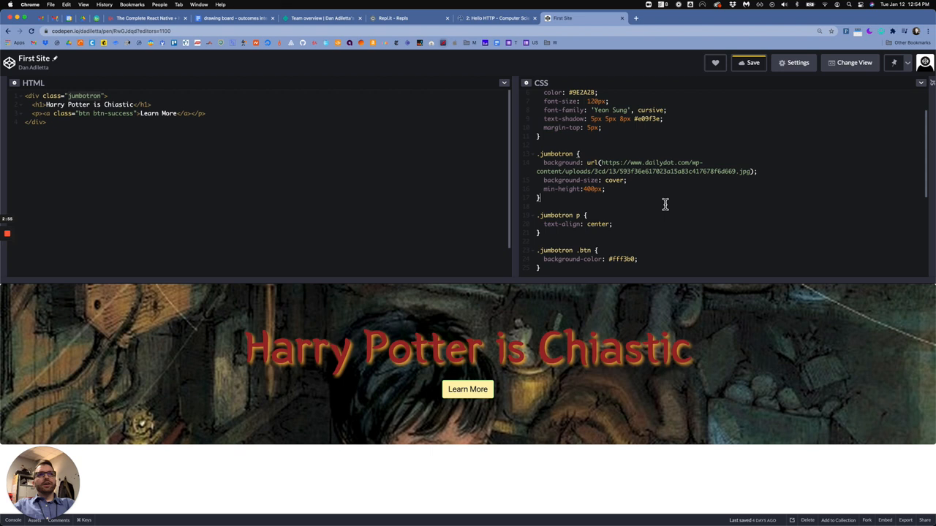
pyautogui.moveTo(260, 346)
pyautogui.write('5')
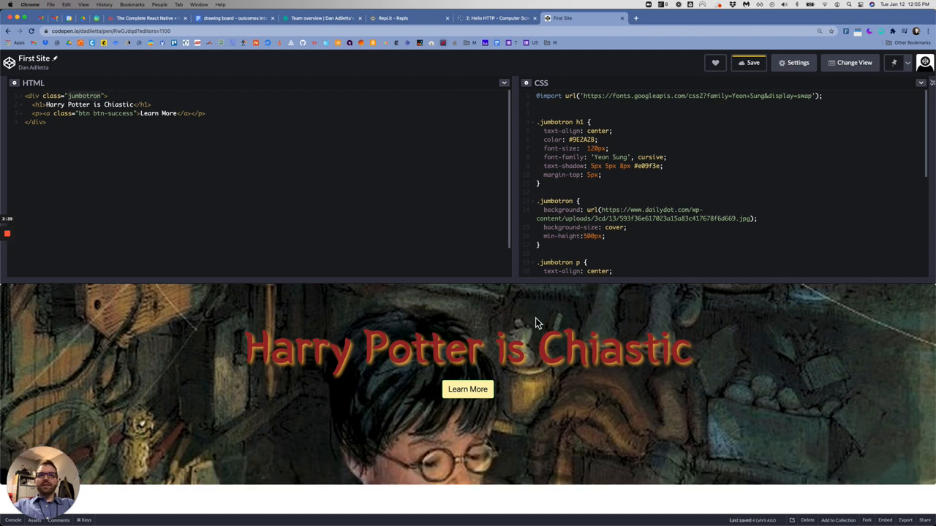
pyautogui.scroll(-3)
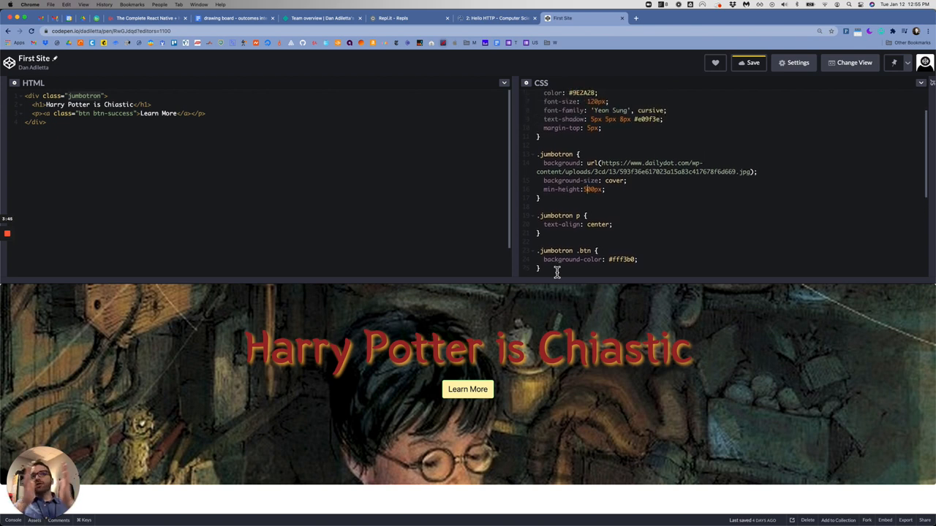
pyautogui.moveTo(557, 190)
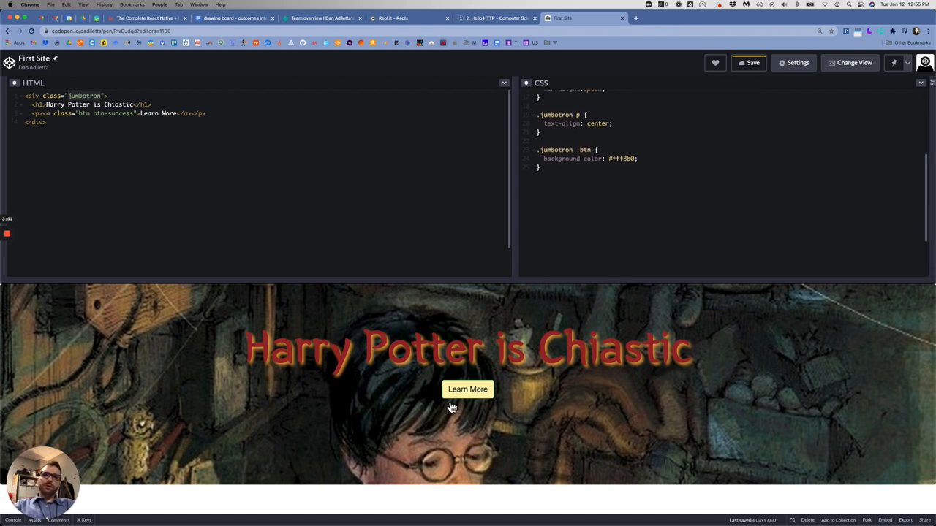
pyautogui.moveTo(160, 519)
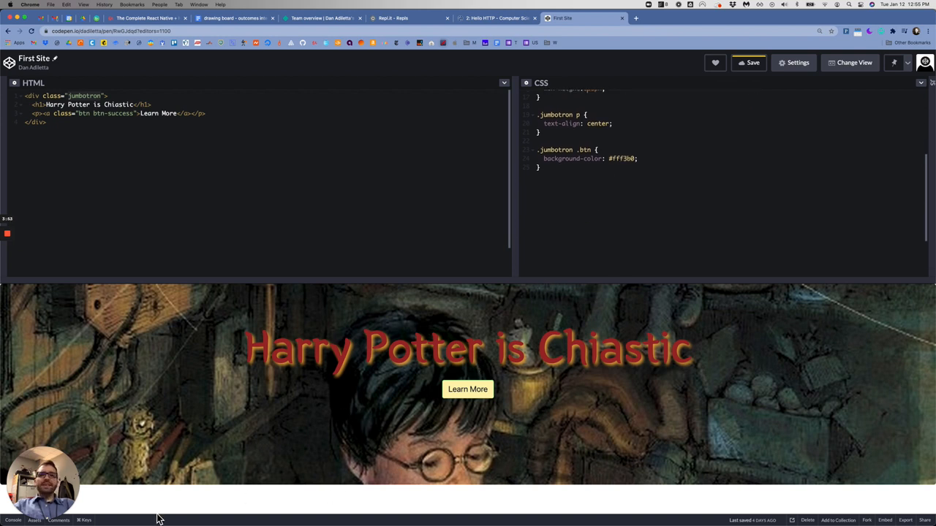
pyautogui.moveTo(535, 324)
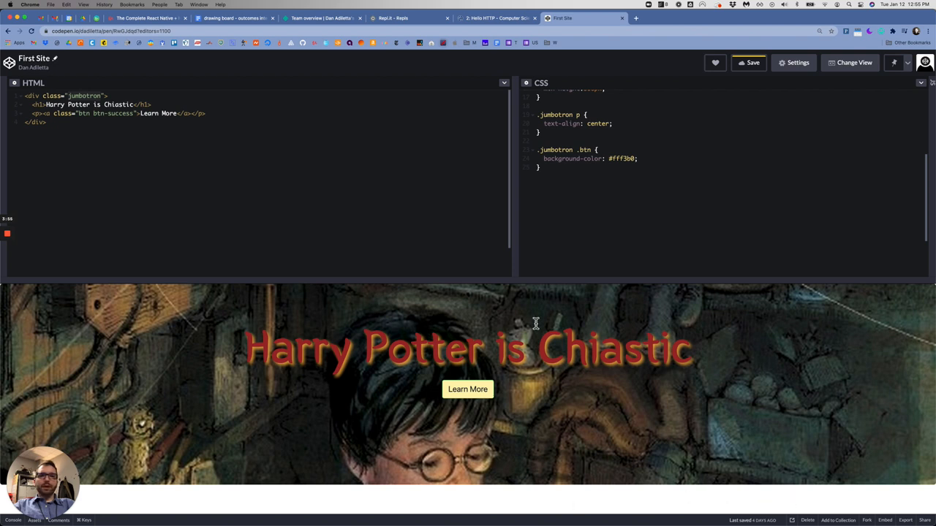
pyautogui.moveTo(613, 315)
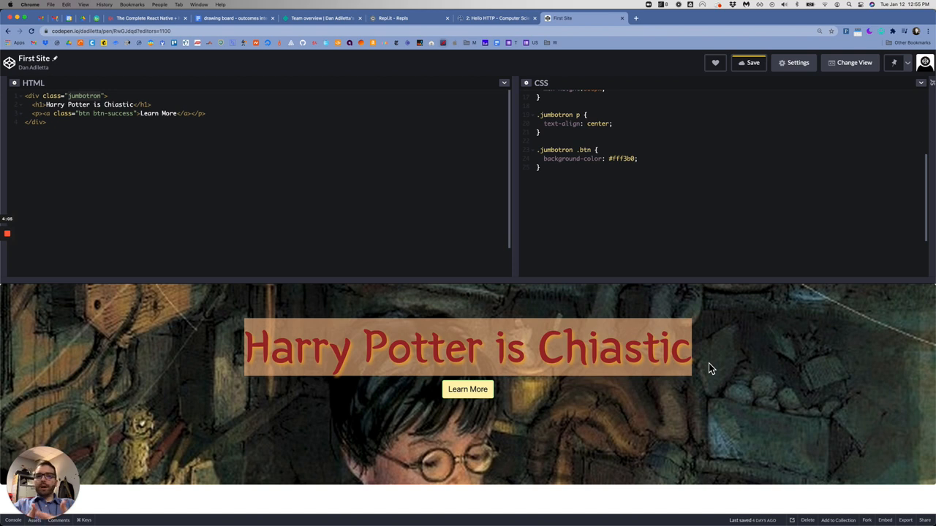
pyautogui.moveTo(506, 406)
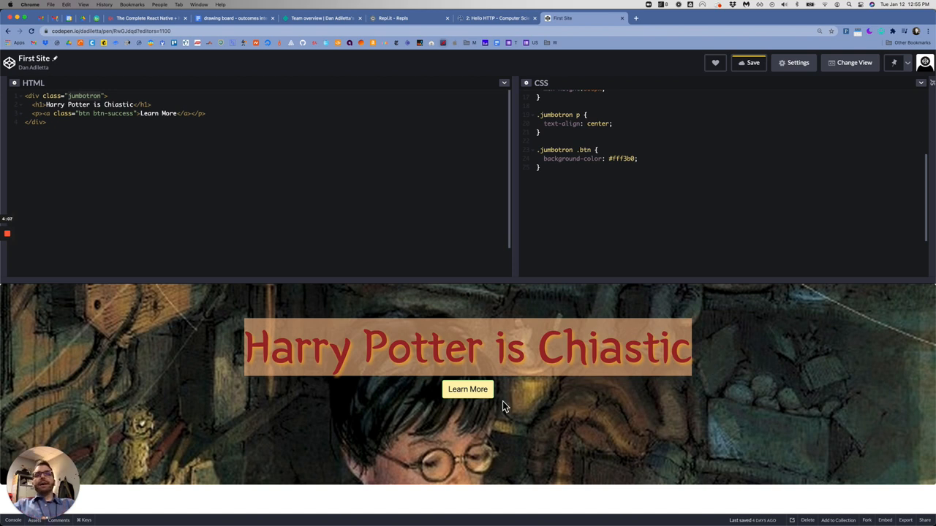
pyautogui.moveTo(468, 398)
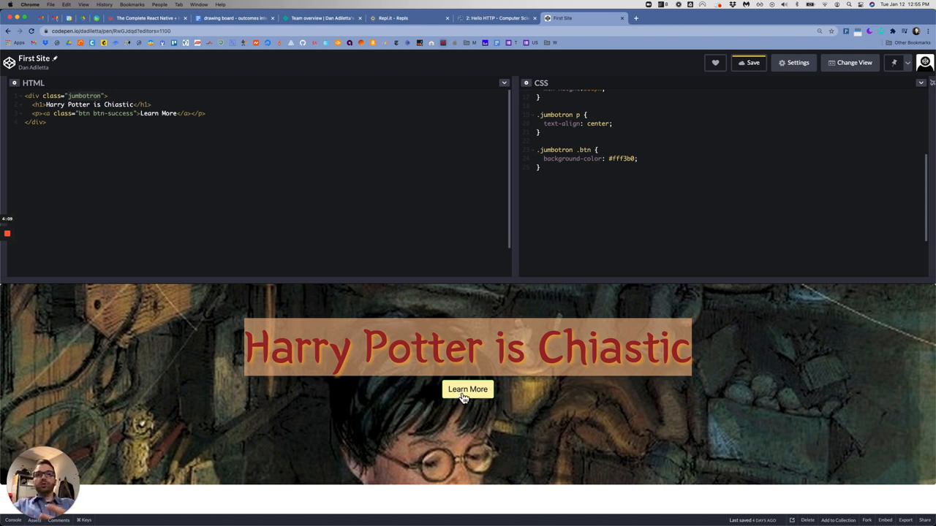
pyautogui.moveTo(430, 392)
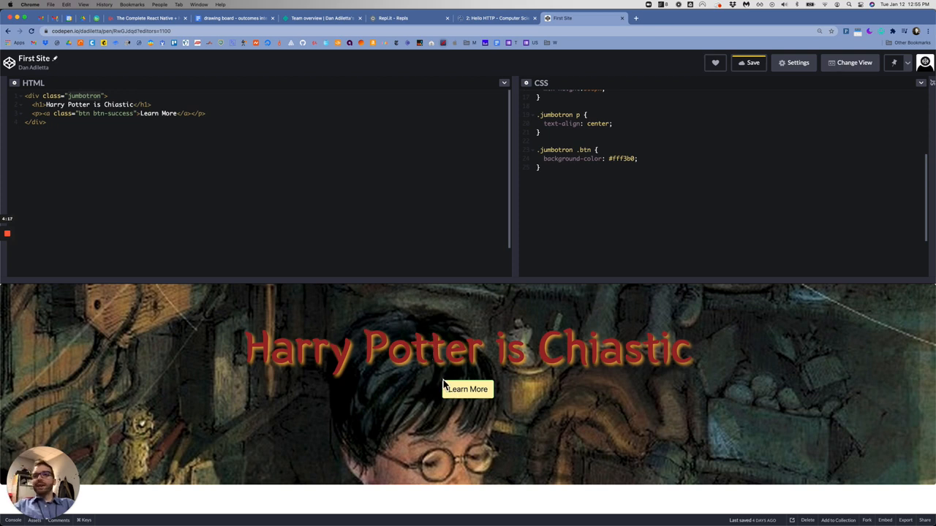
pyautogui.moveTo(512, 324)
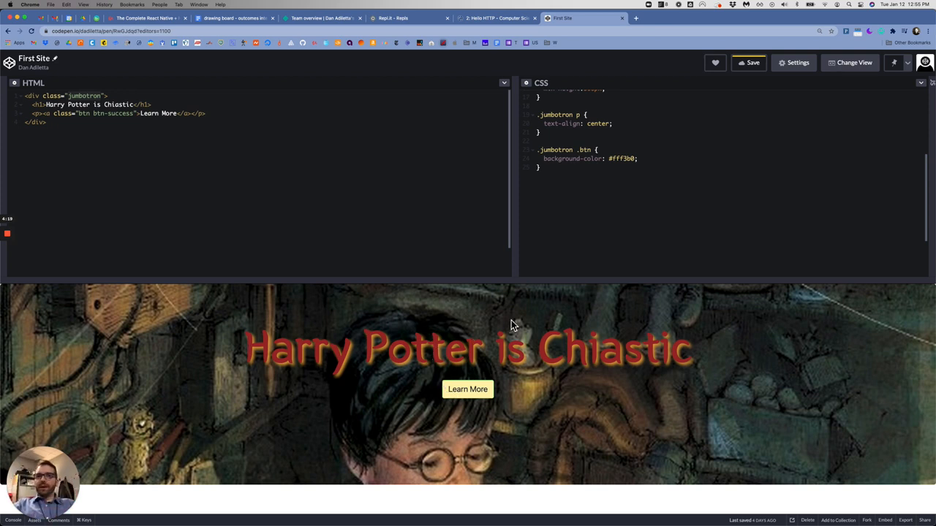
pyautogui.moveTo(329, 365)
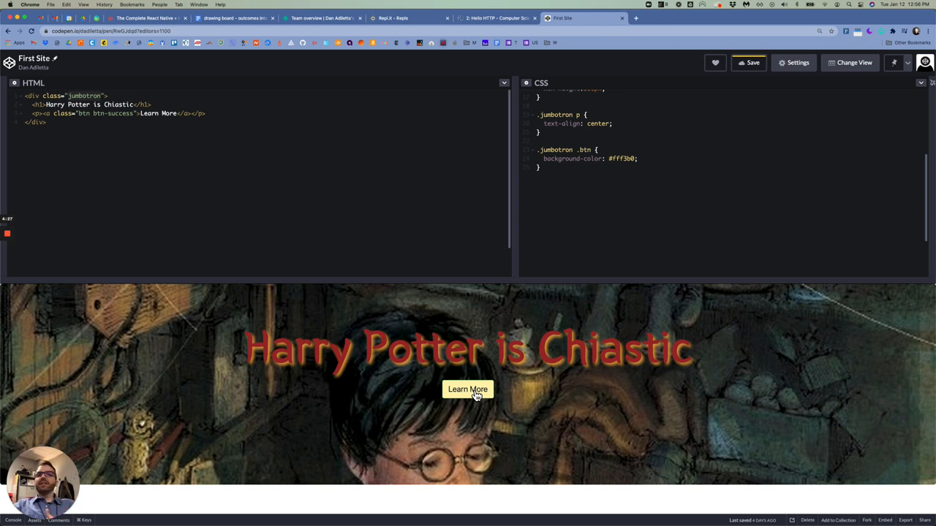
pyautogui.moveTo(486, 394)
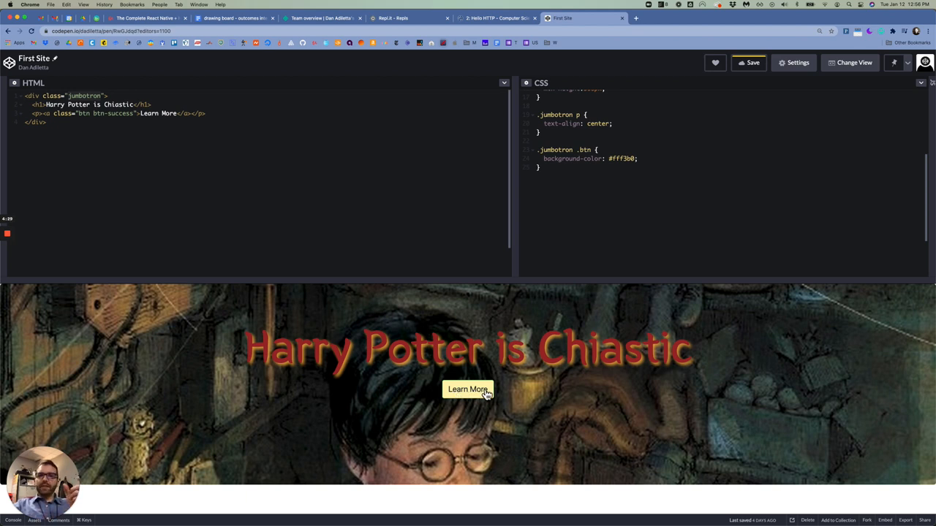
pyautogui.moveTo(398, 403)
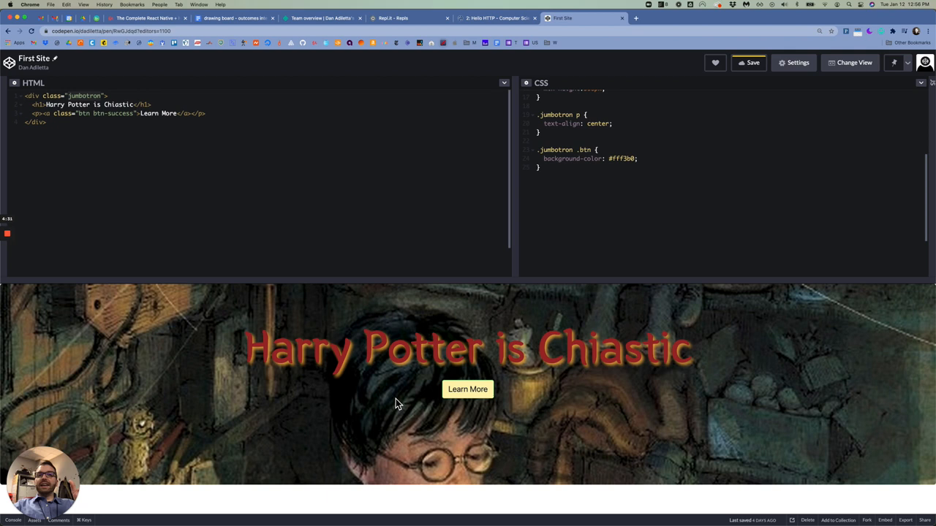
pyautogui.moveTo(401, 406)
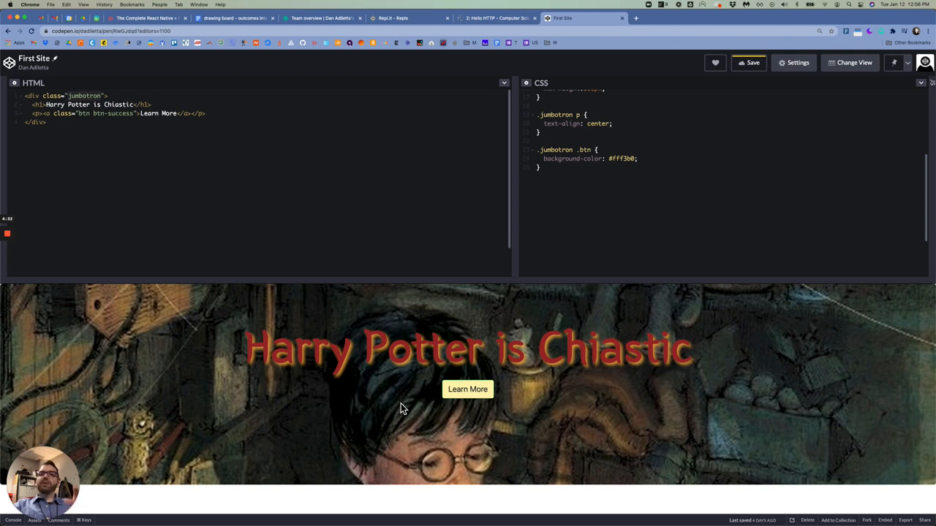
pyautogui.moveTo(421, 378)
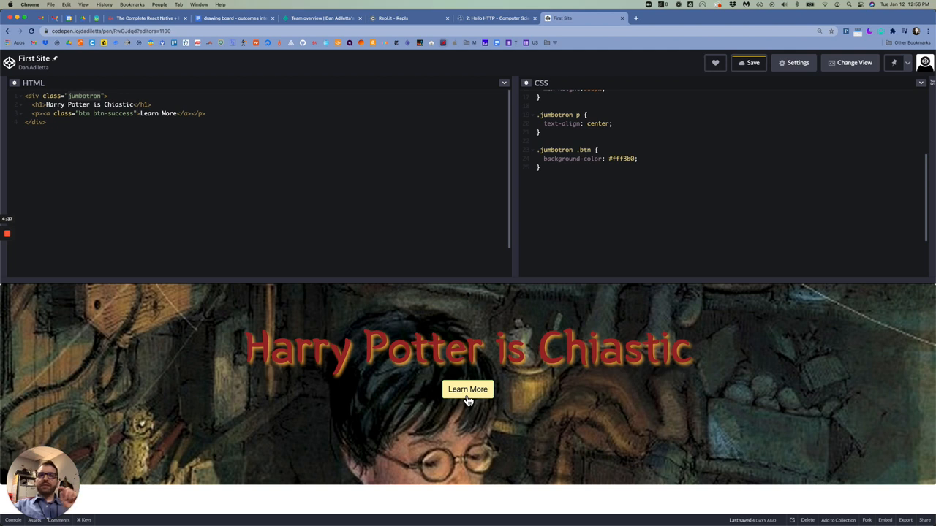
pyautogui.moveTo(439, 509)
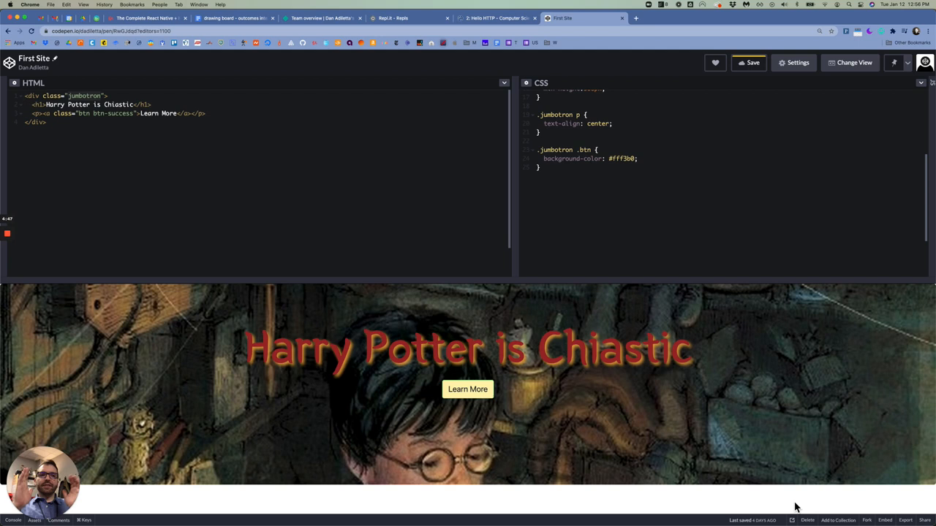
pyautogui.moveTo(409, 189)
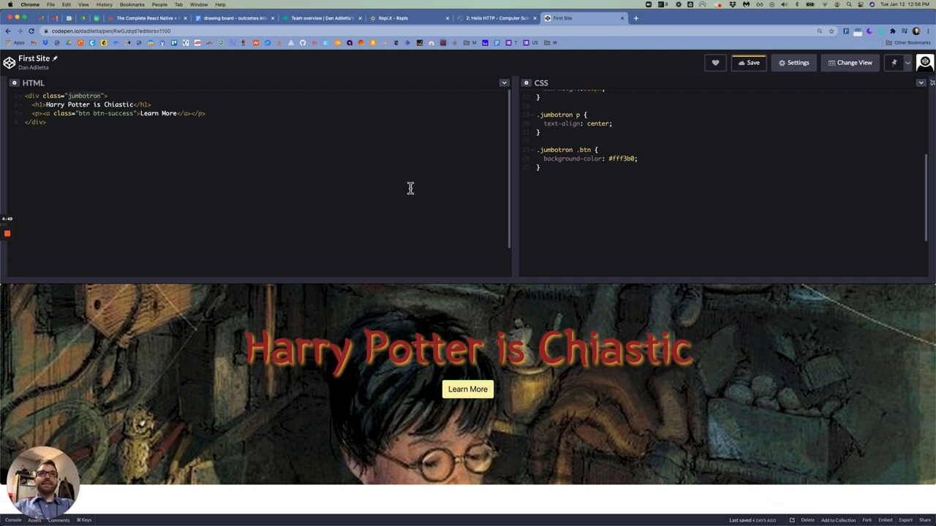
pyautogui.moveTo(225, 228)
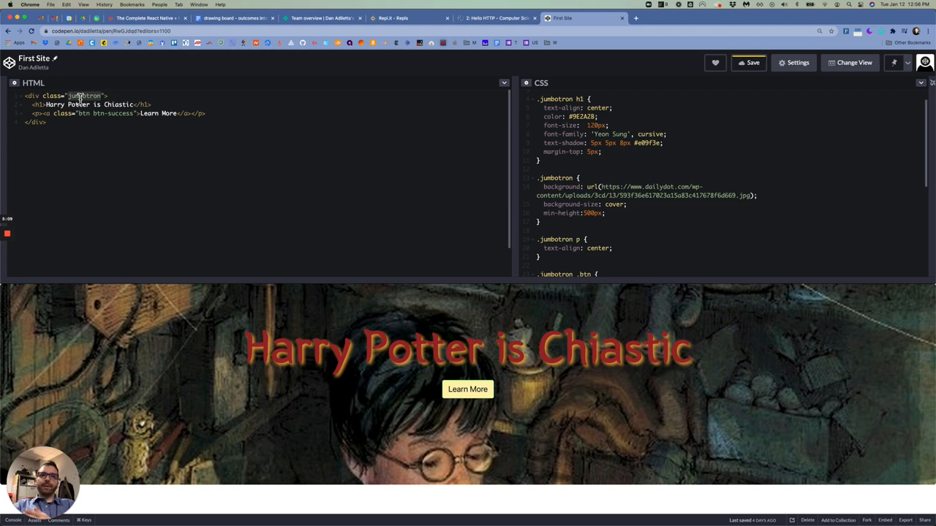
pyautogui.moveTo(73, 300)
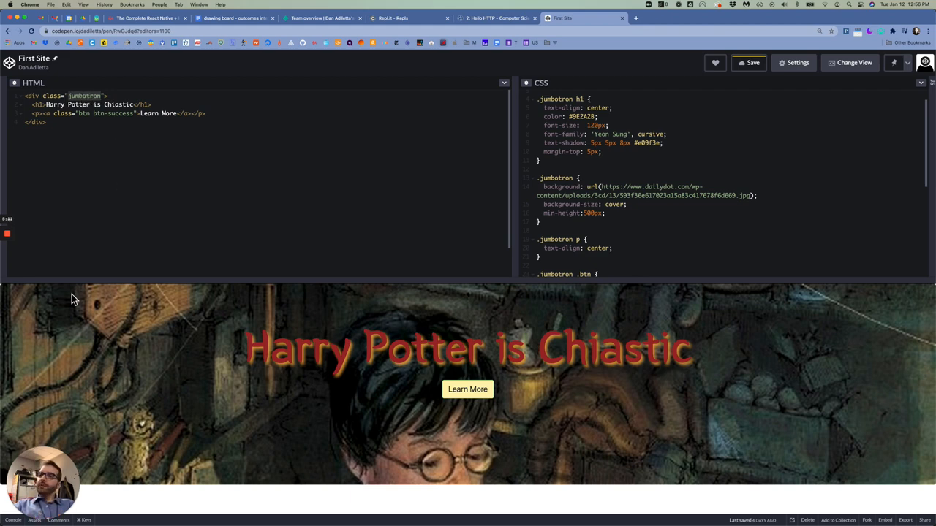